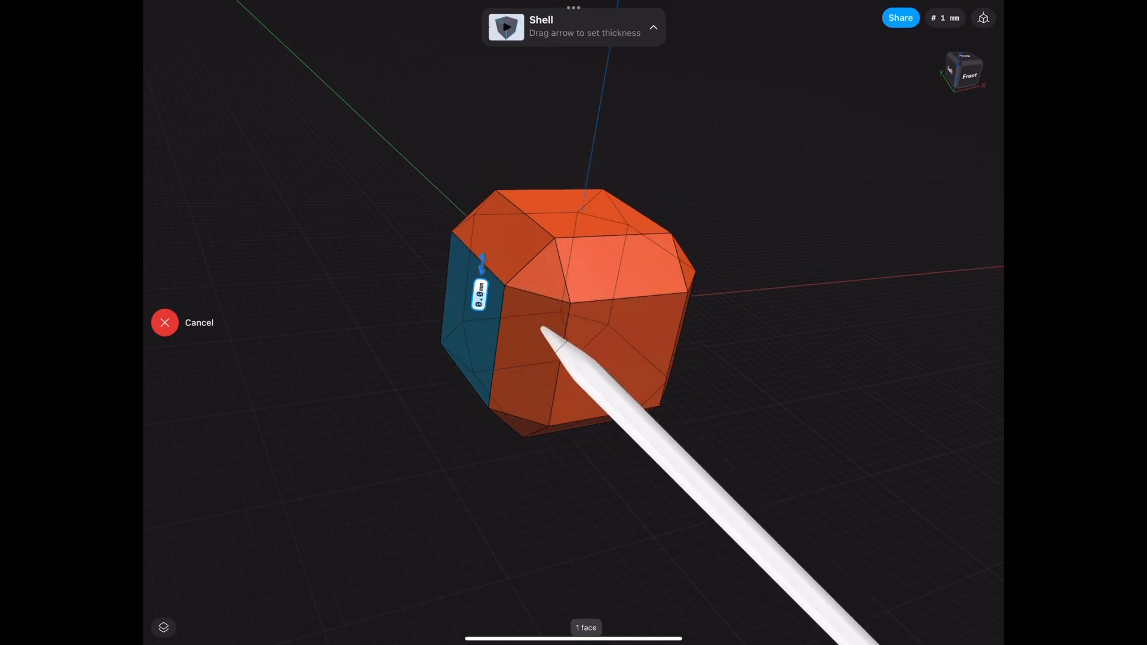
Step: Abandon the earlier shell attempts that left individual faces open
left_click(165, 323)
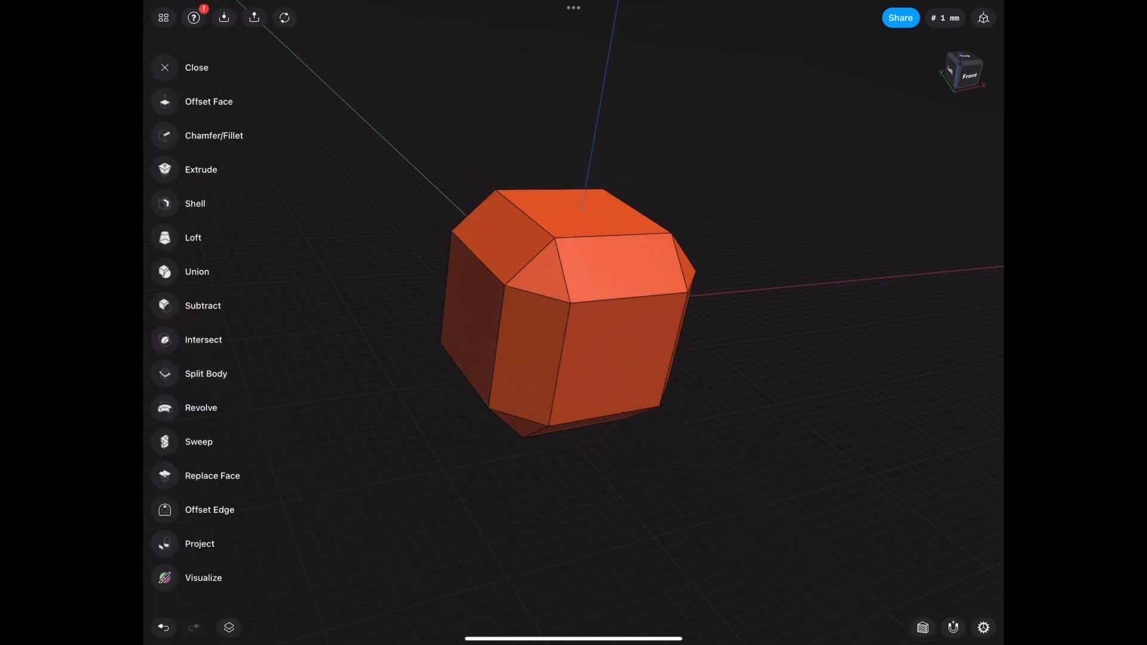
left_click(195, 203)
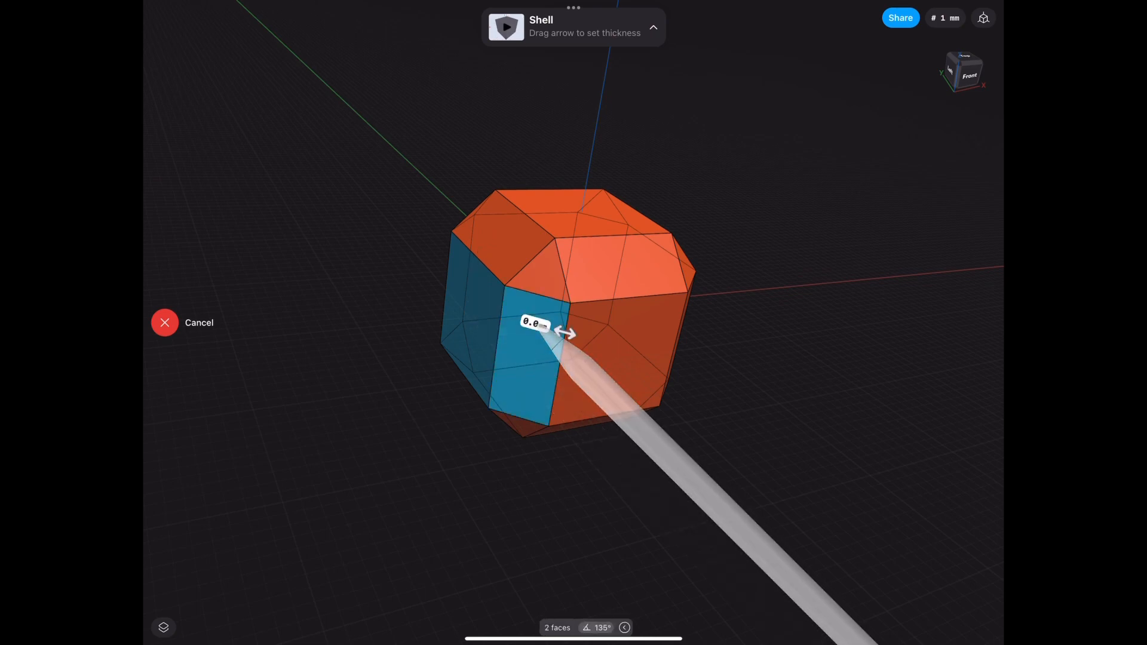
left_click_drag(563, 332, 611, 322)
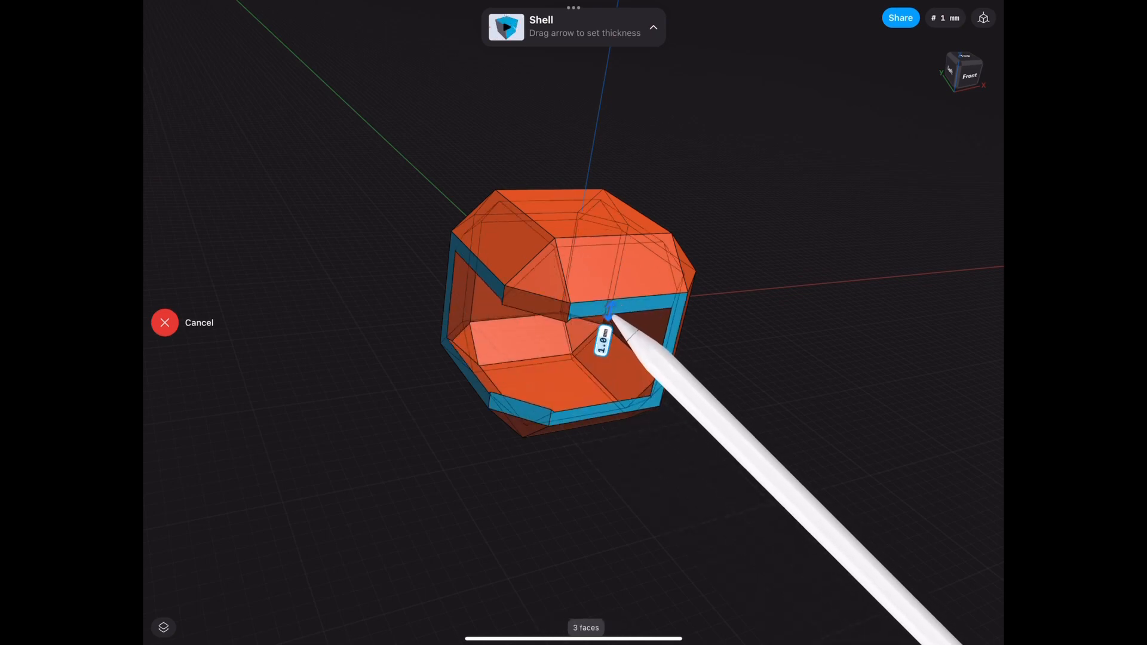
left_click_drag(610, 322, 624, 241)
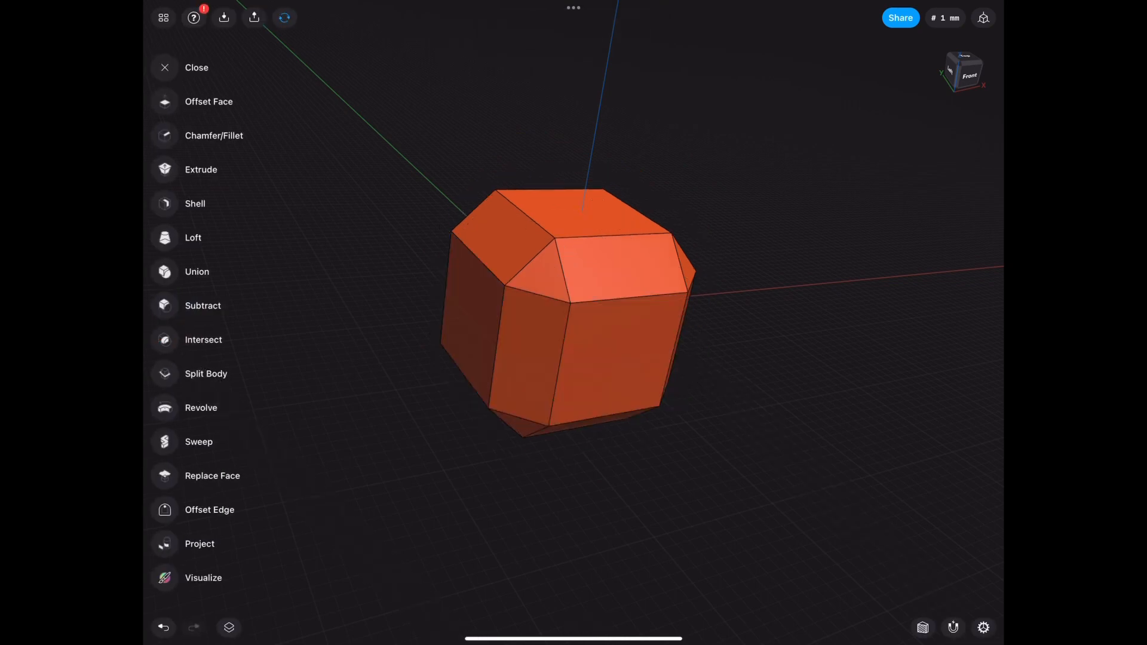
left_click(195, 203)
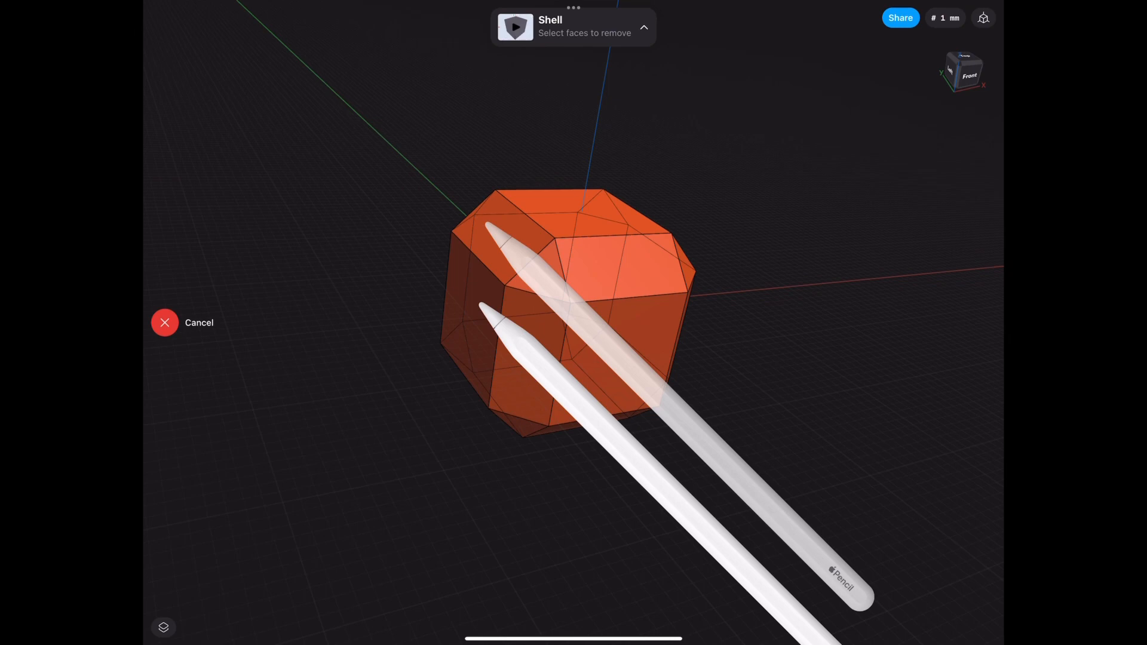
left_click(479, 315)
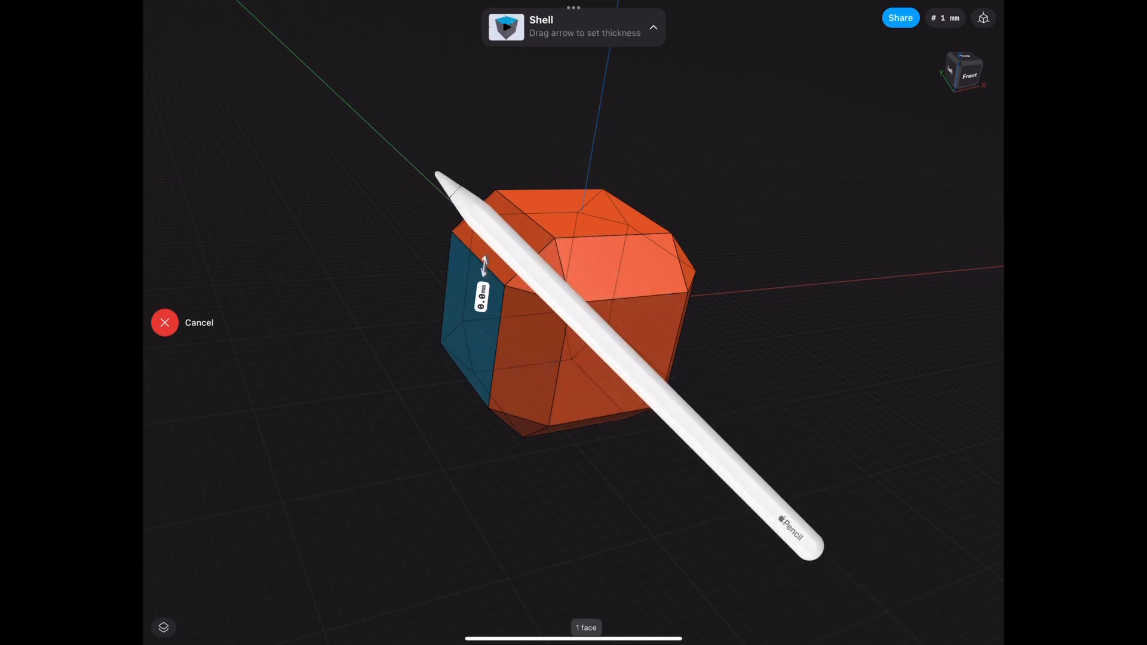
left_click(165, 323)
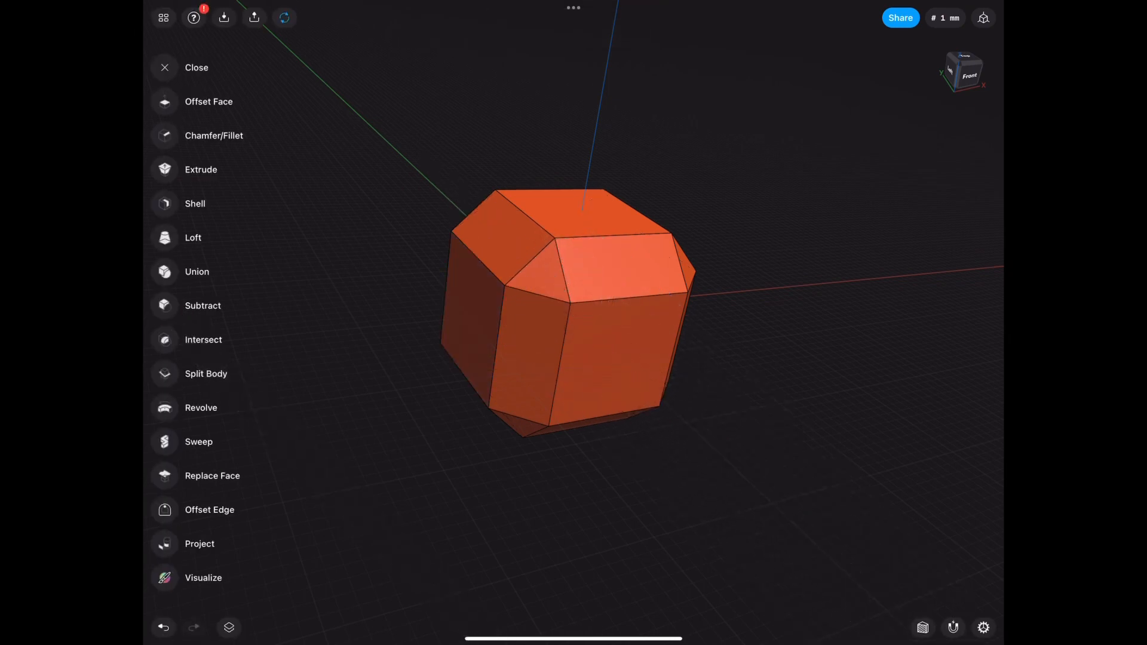
Step: Shell the whole chamfered body (all 26 faces) with thickness dragged to about -2 mm
left_click(567, 306)
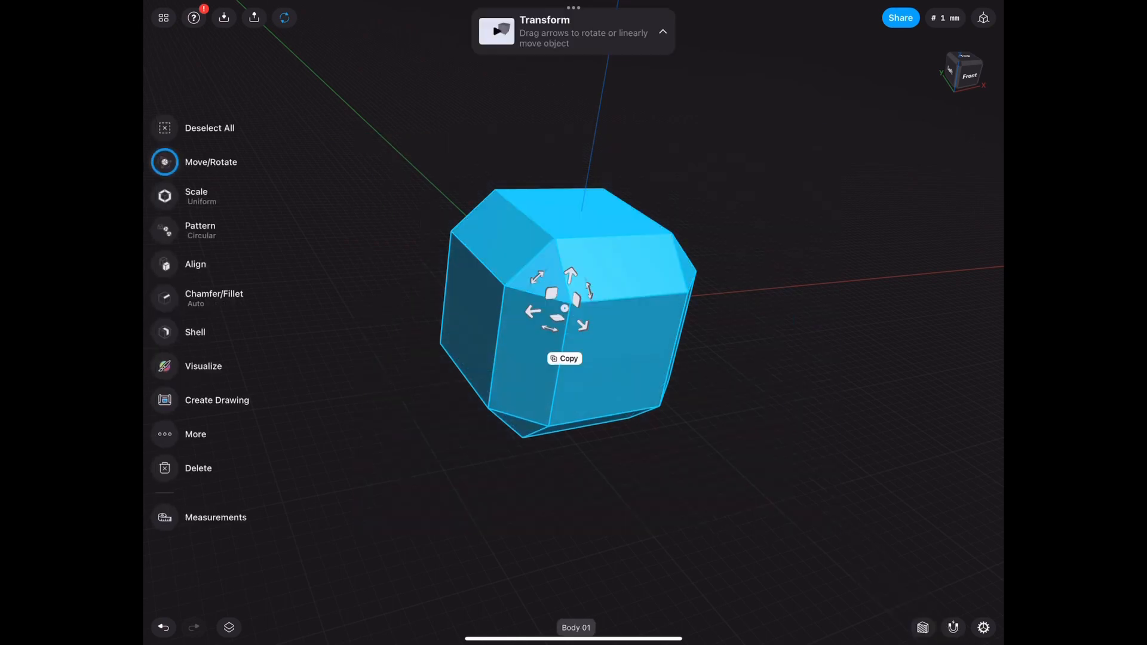
left_click(195, 332)
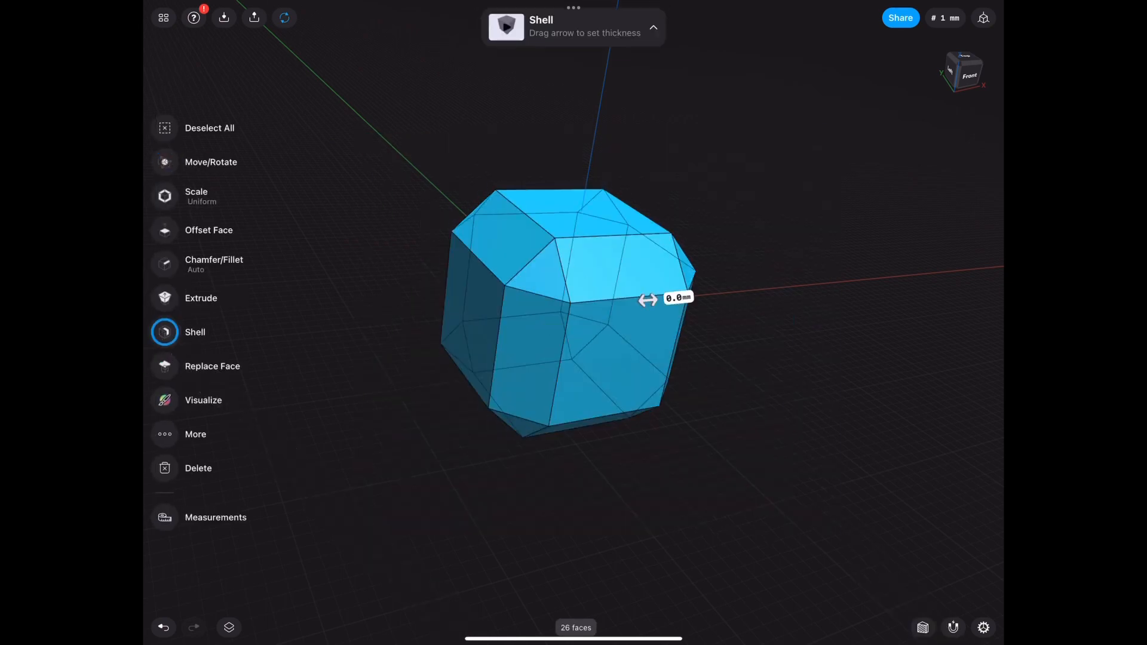
left_click_drag(648, 299, 621, 302)
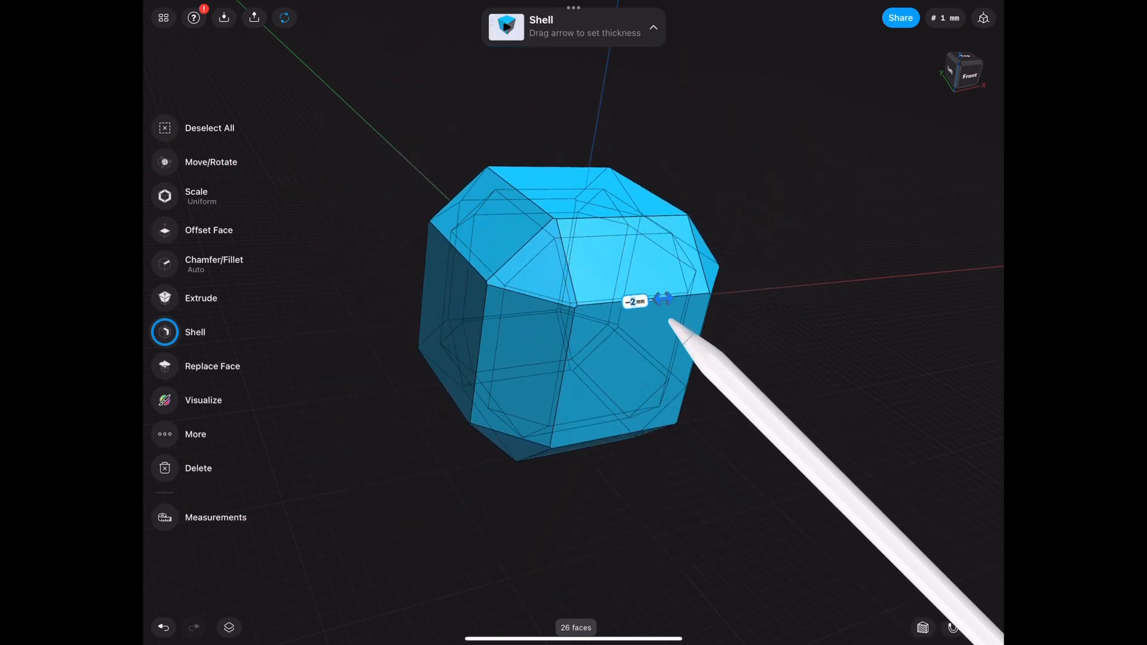
left_click_drag(662, 300, 618, 301)
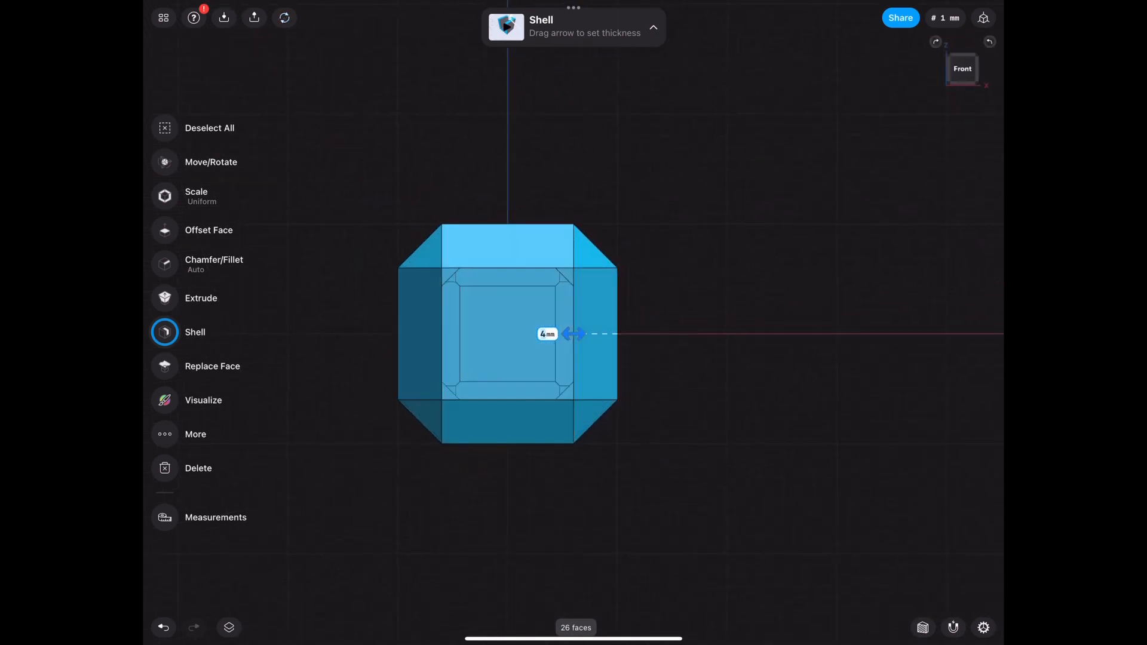
Step: Attempt a section view, which prompts for a planar face or construction plane
left_click(922, 628)
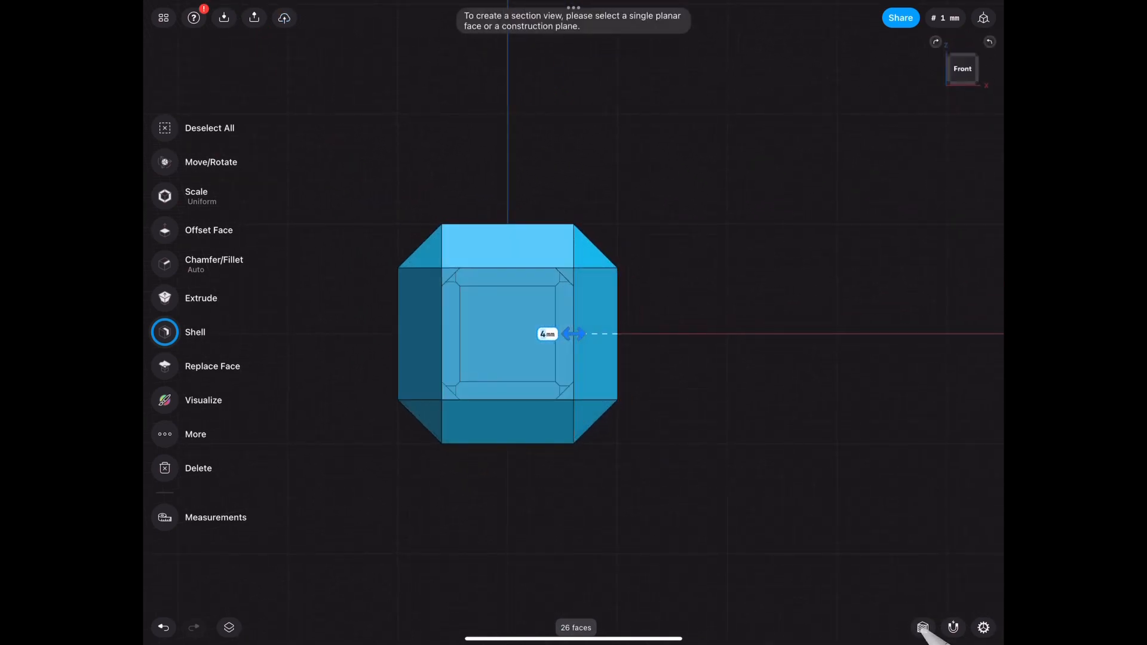